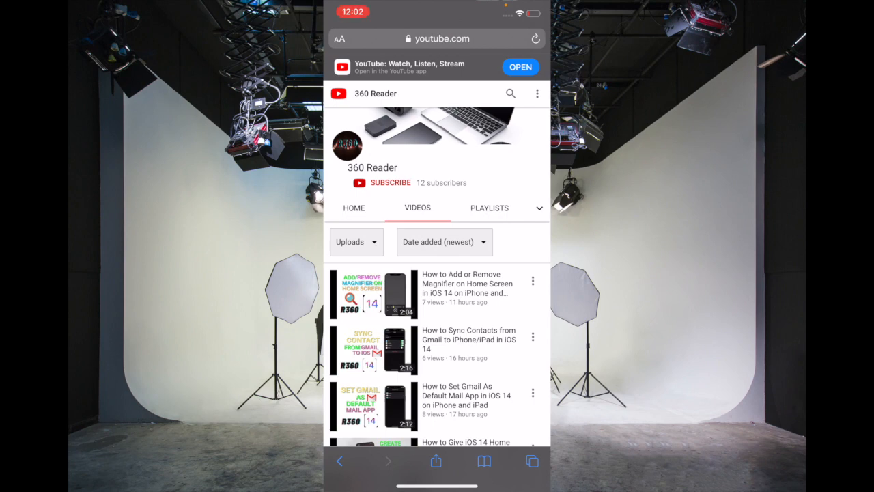
# Step: Show the 360 Reader channel's Videos list and scroll through the uploads
pyautogui.scroll(-3)
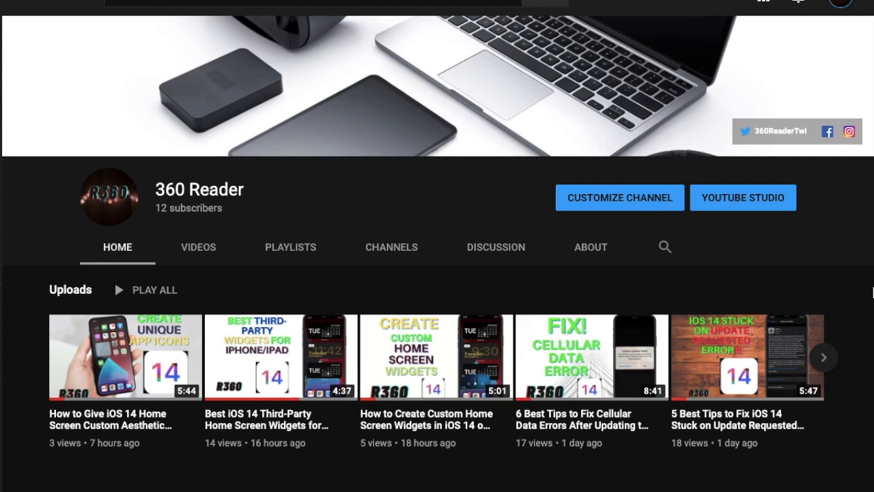
pyautogui.click(198, 247)
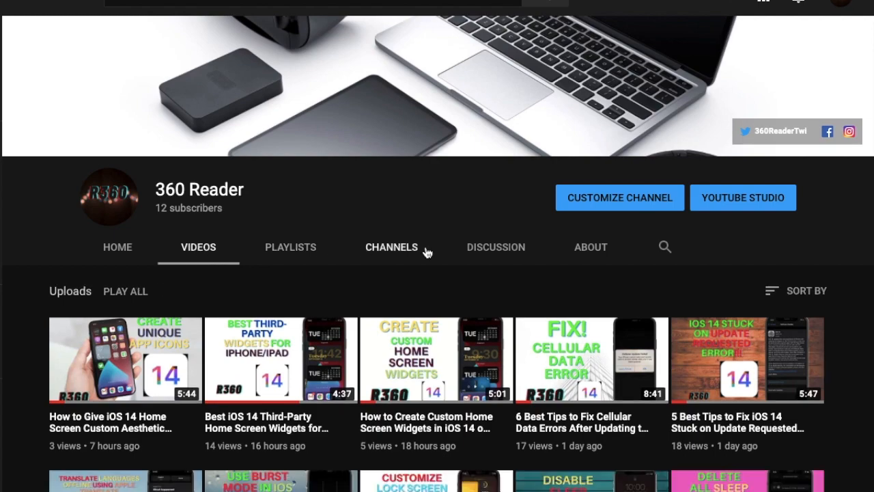
pyautogui.scroll(-3)
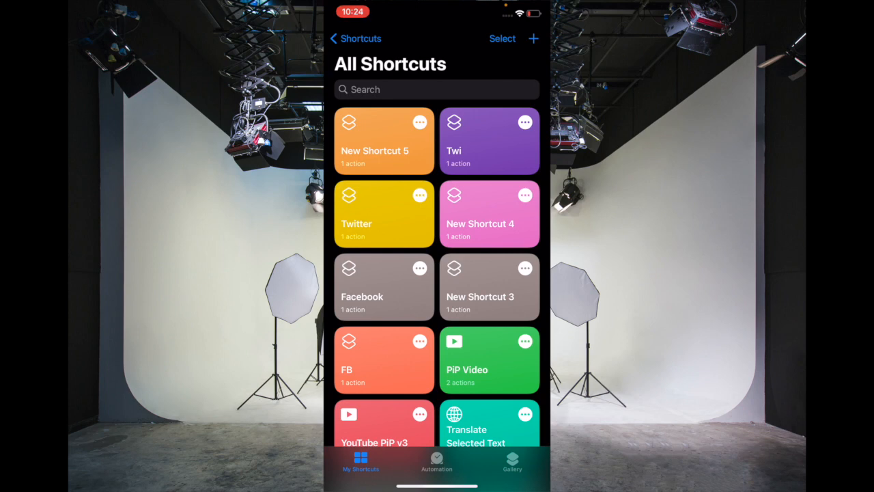
# Step: Create a new shortcut with the Run JavaScript on Web Page action from the Web category
pyautogui.click(535, 39)
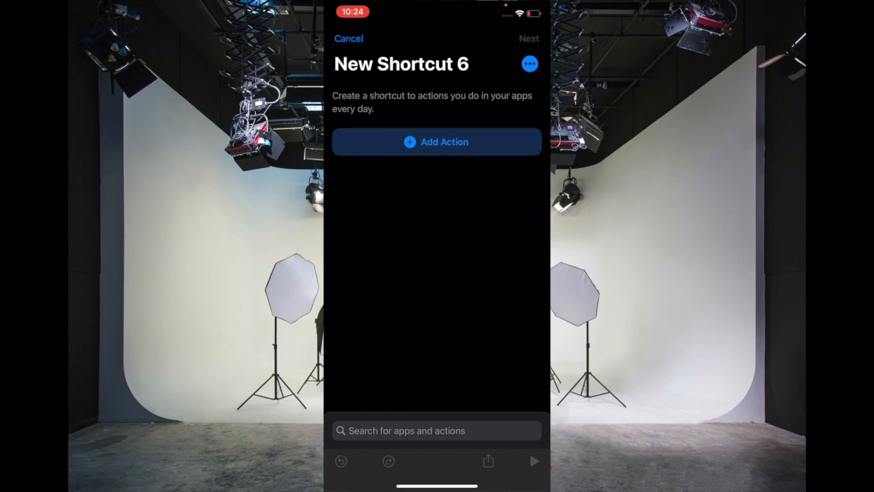
pyautogui.click(436, 142)
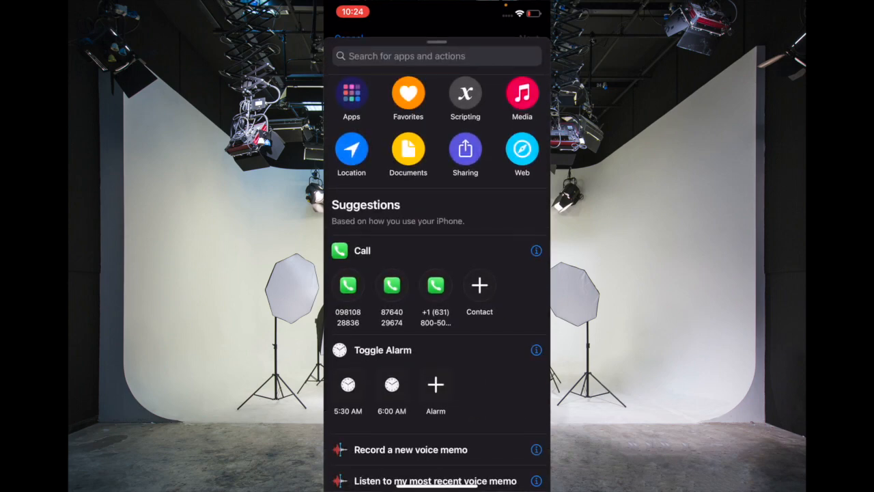
pyautogui.click(522, 149)
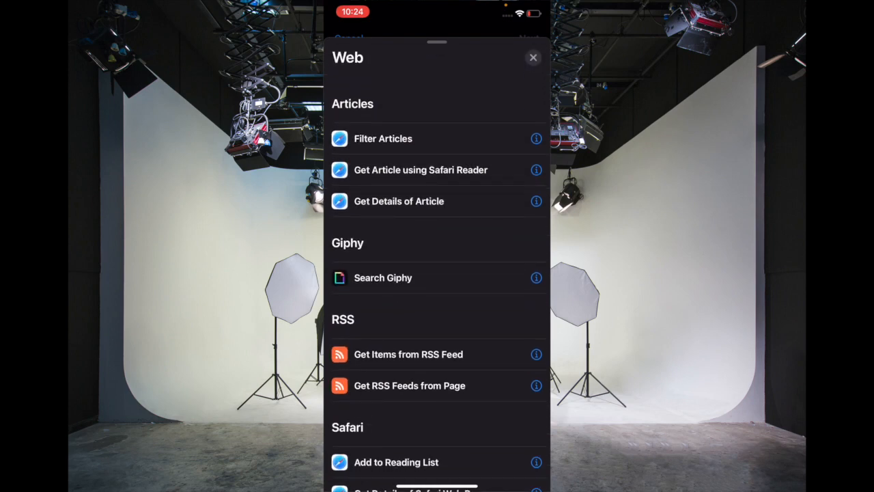
pyautogui.scroll(-3)
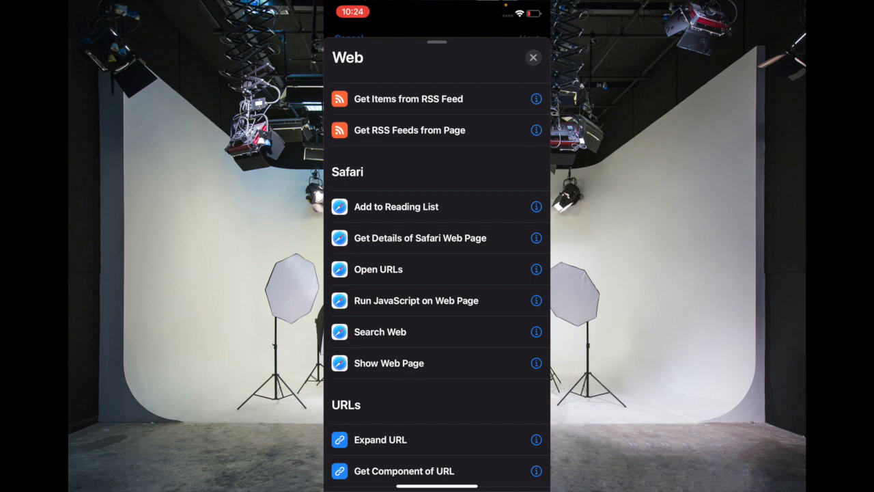
pyautogui.click(416, 301)
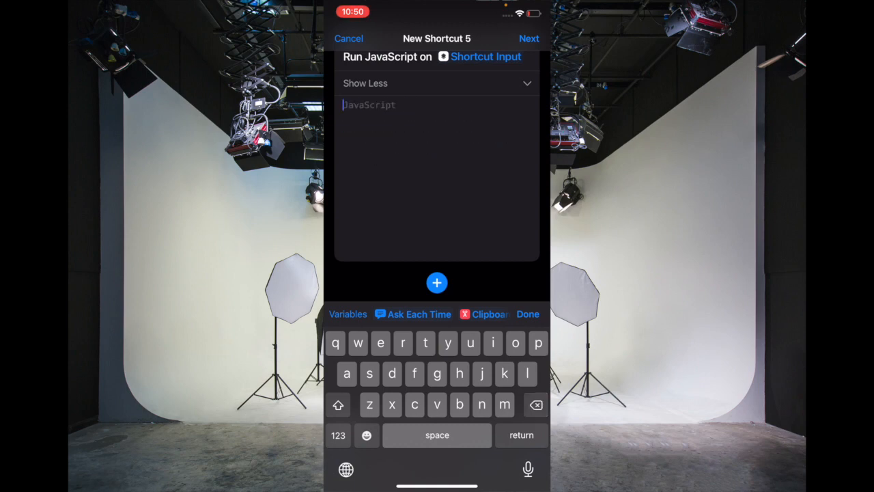
# Step: Paste the picture-in-picture video script into the JavaScript field and bring up the shortcut's details
pyautogui.click(369, 106)
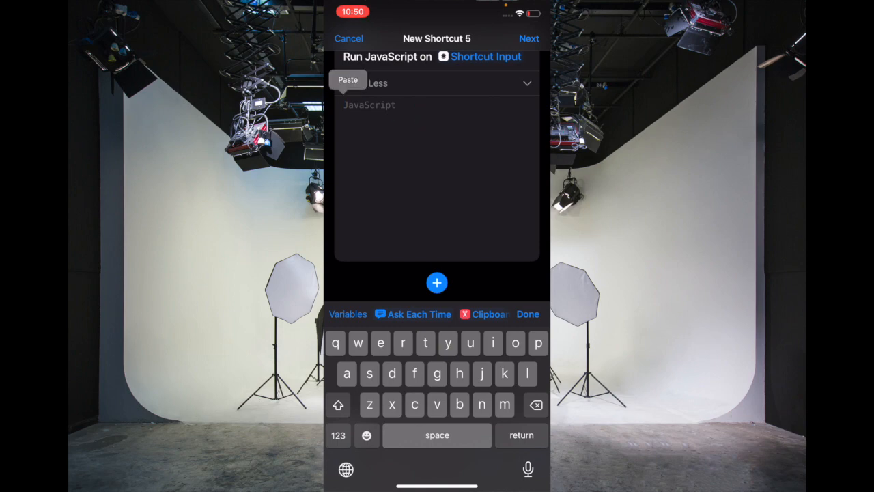
pyautogui.click(348, 80)
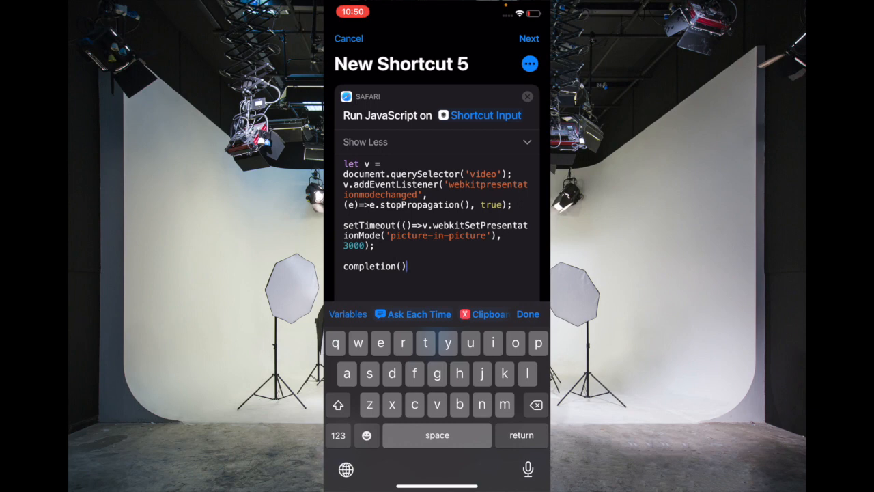
pyautogui.click(528, 63)
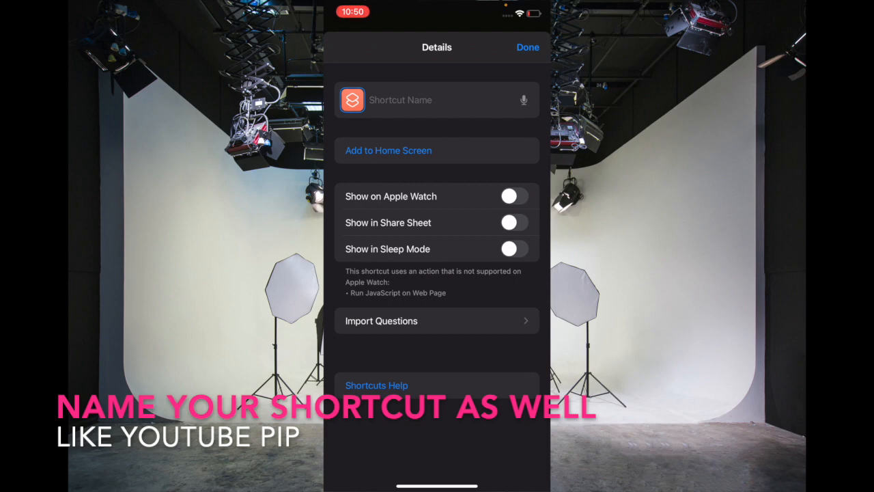
# Step: Enable Show in Share Sheet and restrict accepted input to Safari web pages only
pyautogui.click(514, 222)
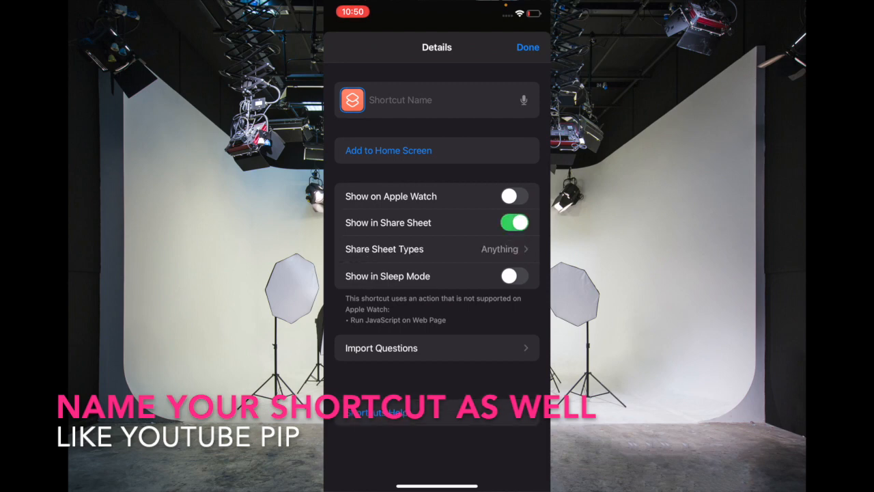
pyautogui.click(436, 248)
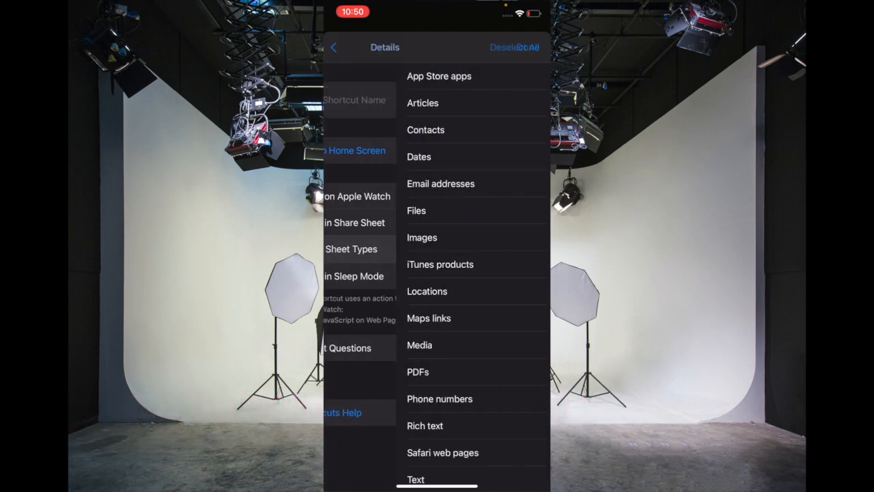
pyautogui.click(514, 47)
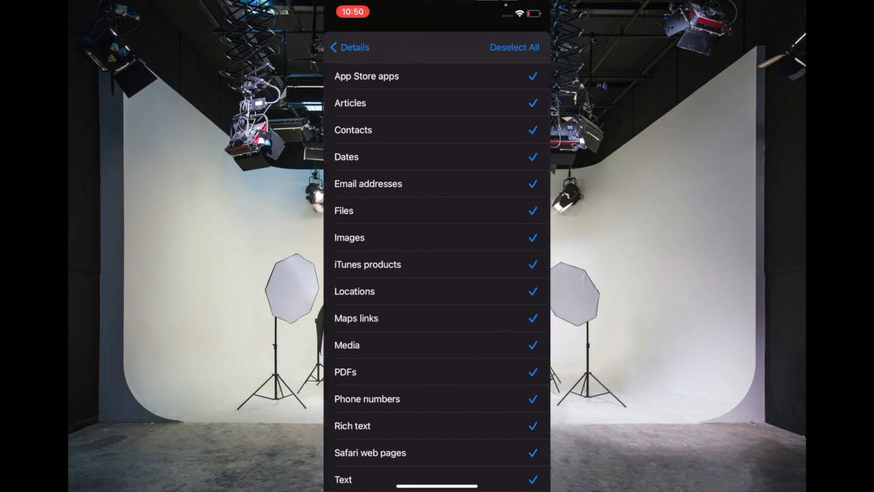
pyautogui.click(514, 47)
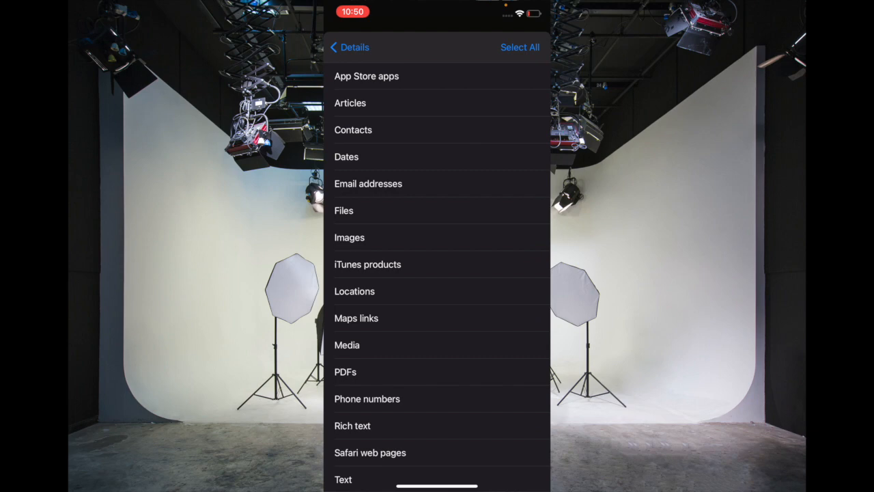
pyautogui.scroll(-3)
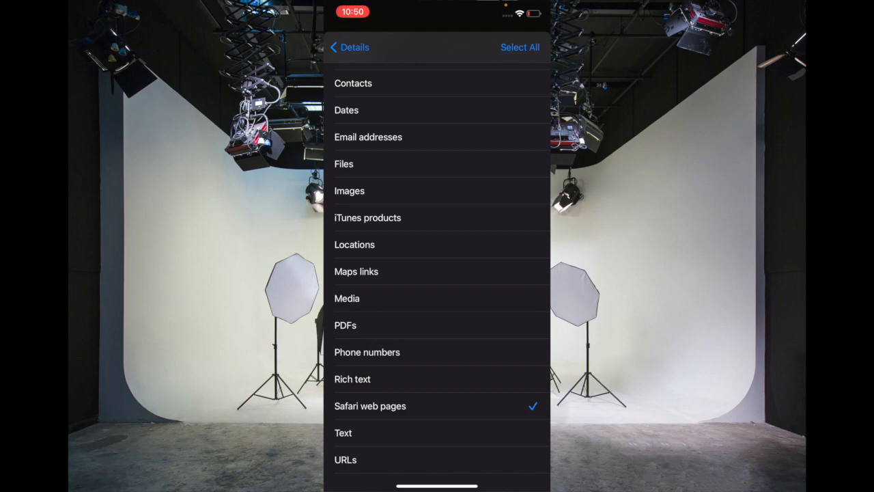
pyautogui.click(348, 47)
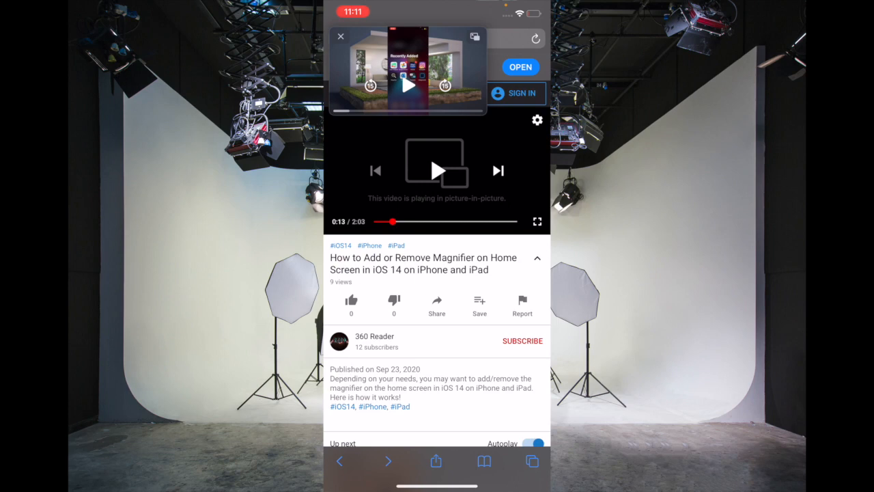
# Step: Bring up Safari's share sheet for the playing YouTube video page
pyautogui.click(436, 461)
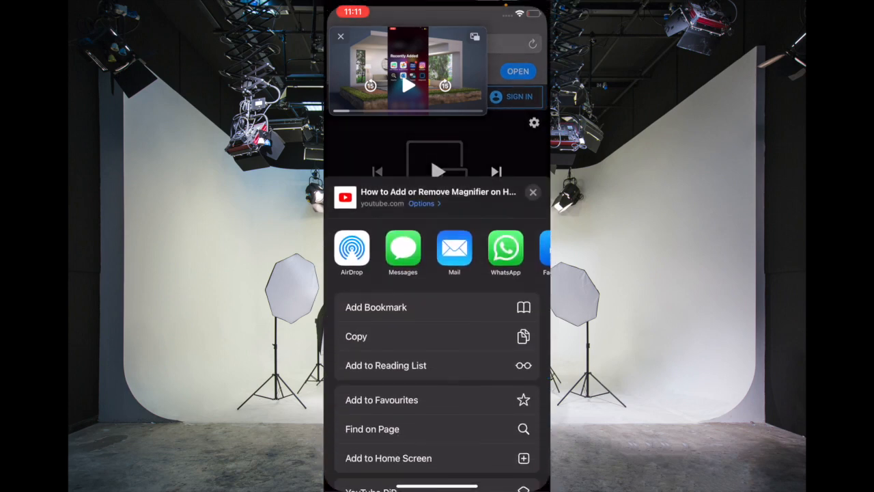